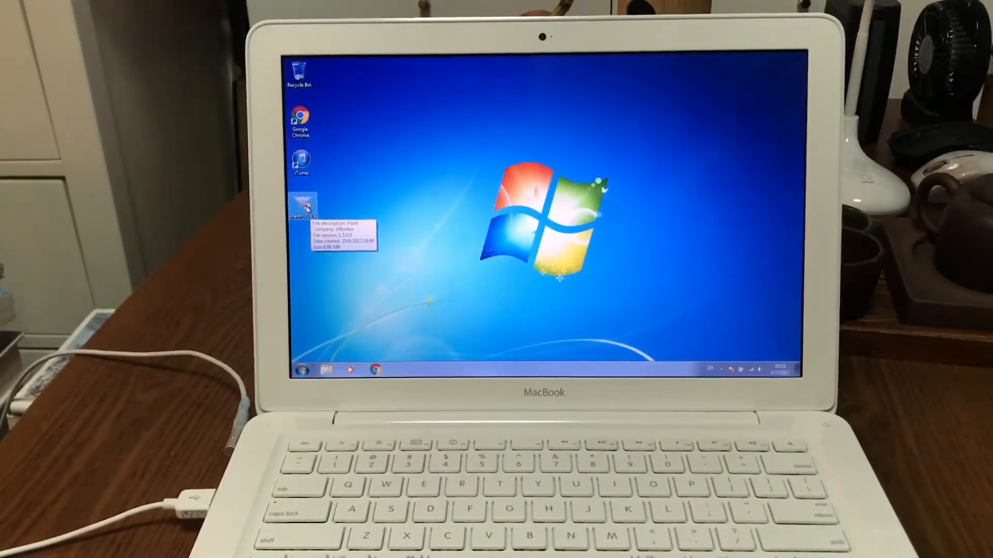
Step: Run the iFaith desktop shortcut as administrator and allow the UAC prompt
right_click(304, 209)
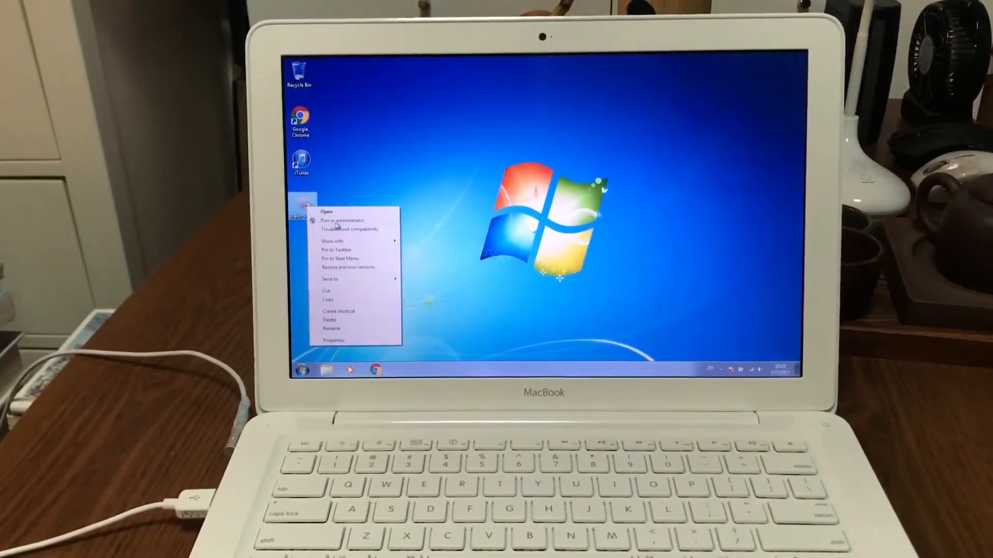
left_click(326, 212)
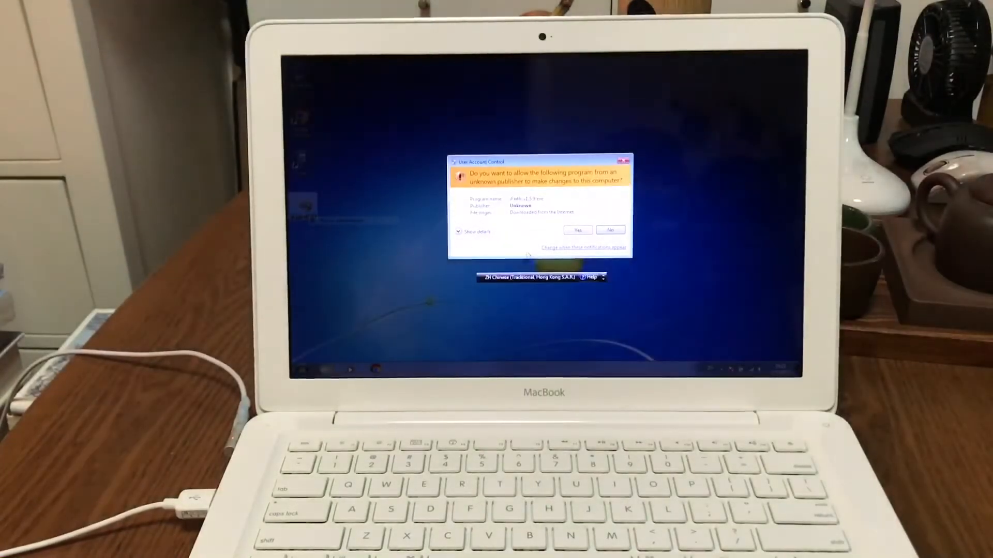
left_click(577, 230)
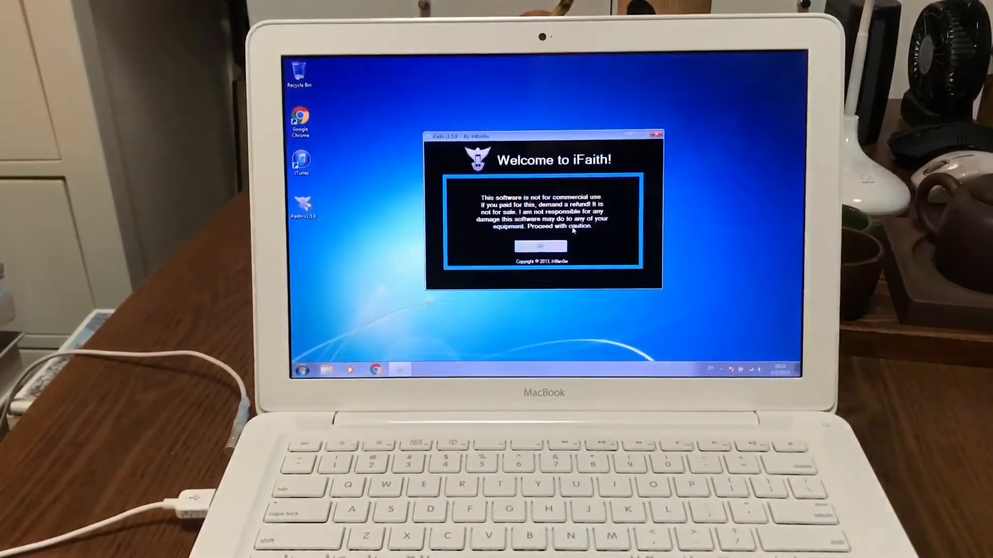
Step: Accept the usage notice, choose Dump SHSH Blobs and continue past the info and credits pages
left_click(539, 246)
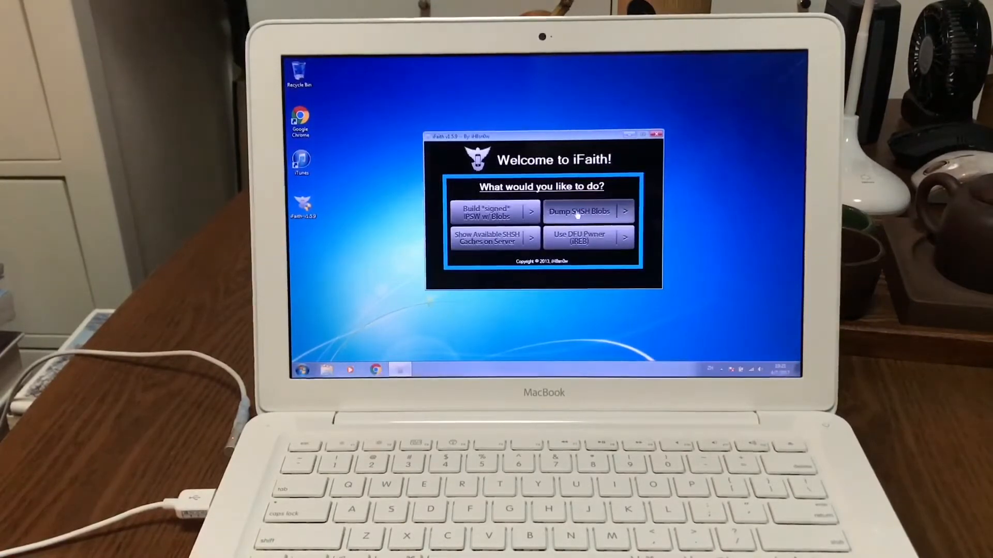
left_click(580, 211)
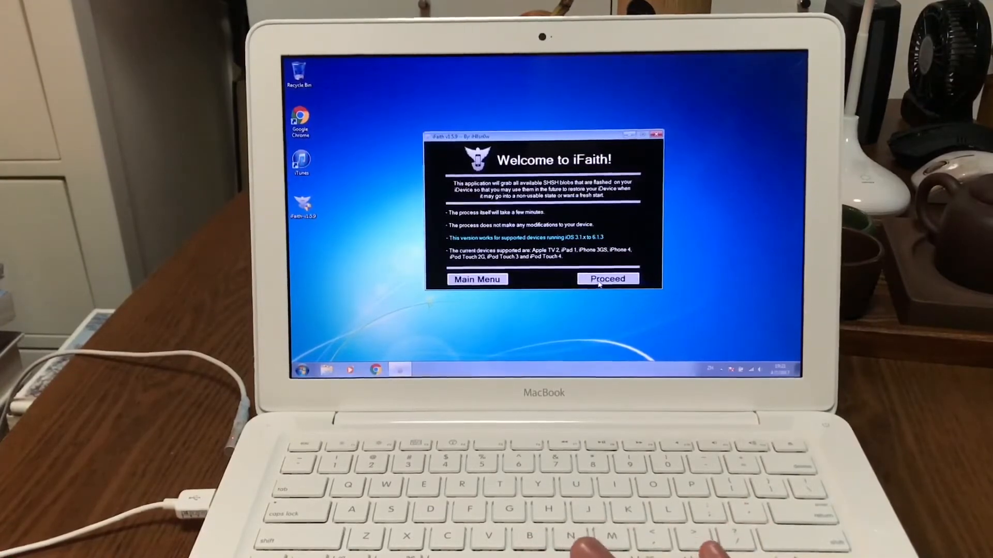
left_click(606, 279)
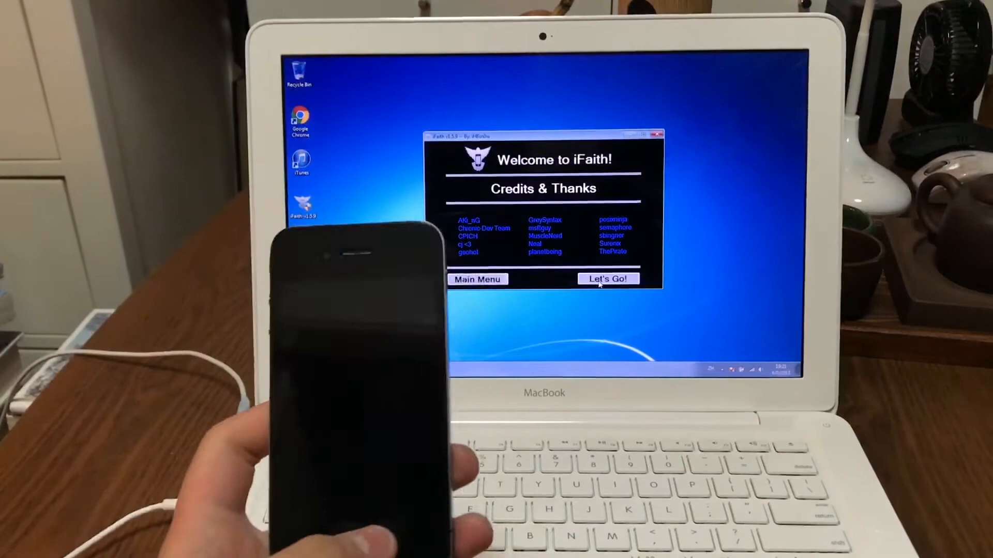
left_click(607, 279)
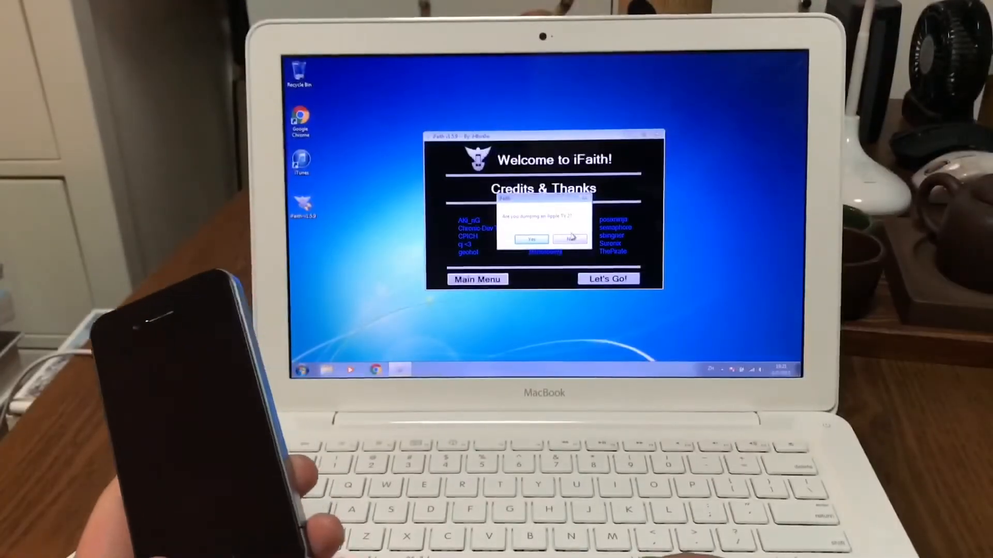
Step: Answer No to the Apple TV 2 question so the iPhone 4 enters recovery mode
left_click(569, 240)
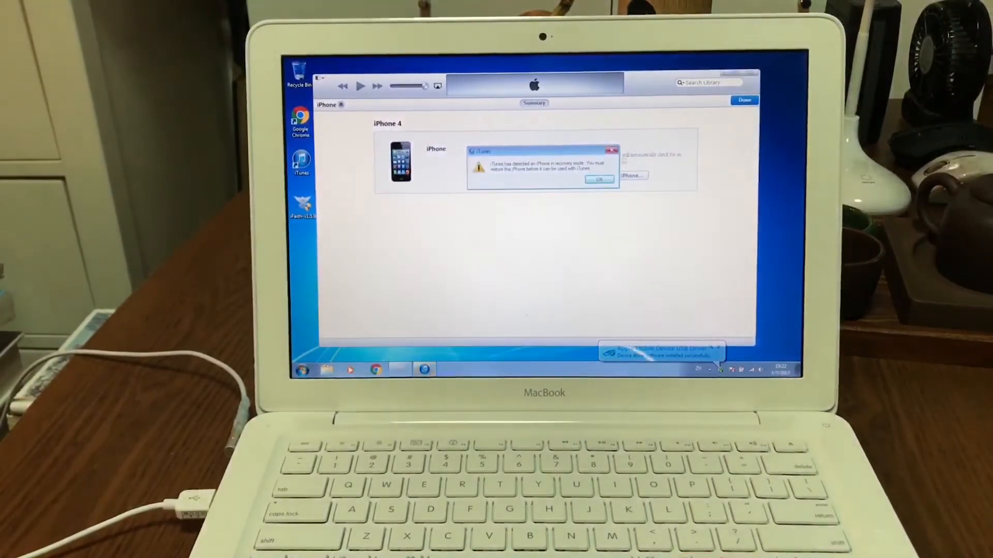
Step: Dismiss the iTunes recovery-mode alert and start iFaith's DFU dump process
left_click(597, 180)
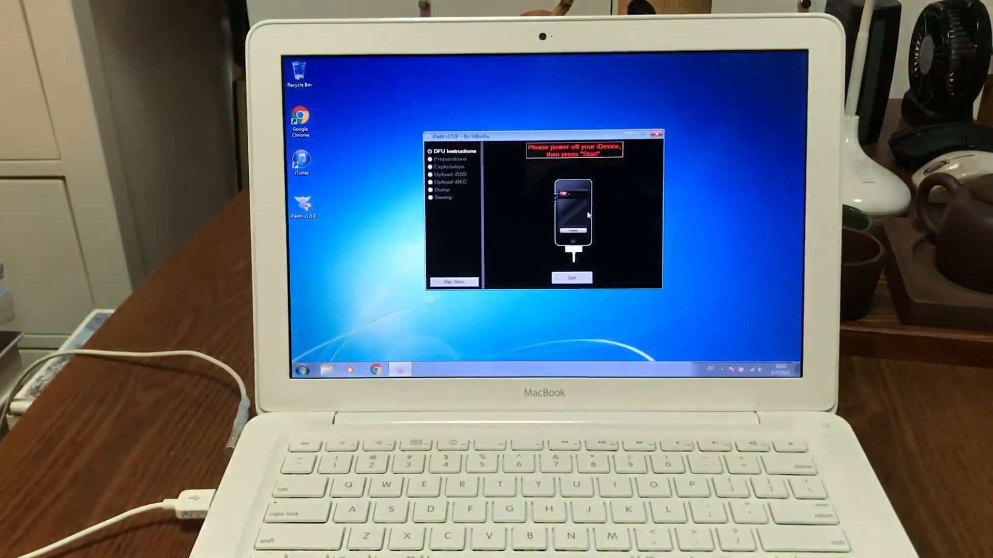
left_click(572, 278)
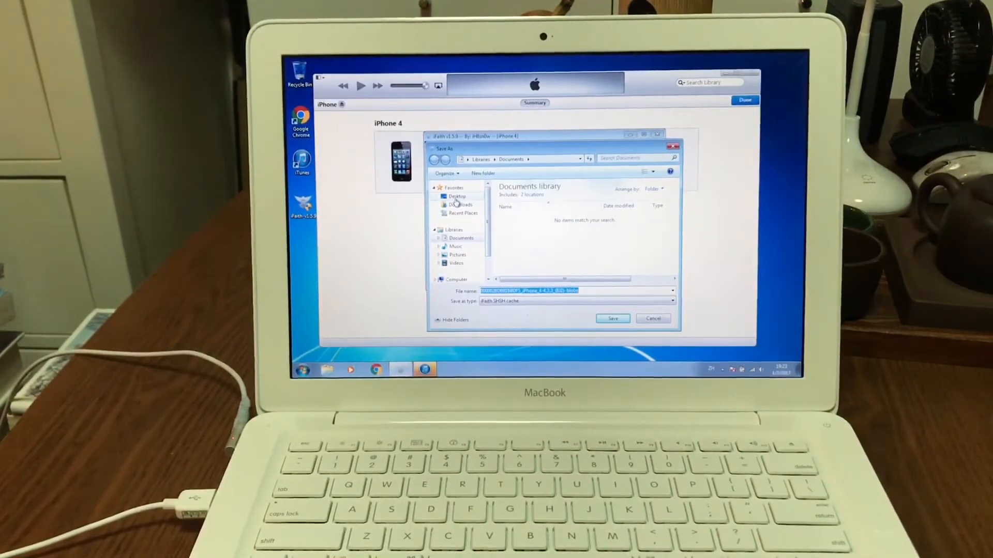
Step: Save the dumped SHSH cache file to the Desktop
left_click(457, 196)
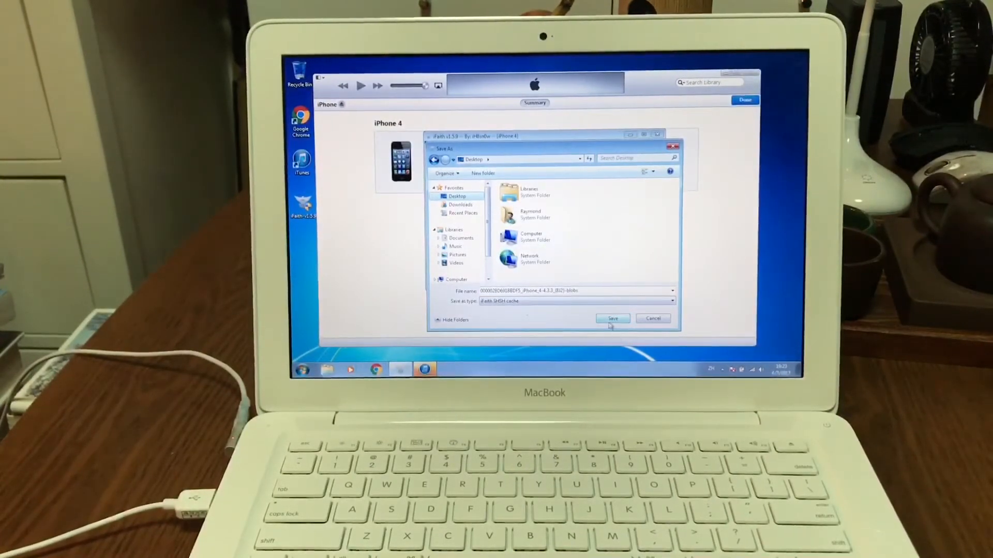
left_click(612, 318)
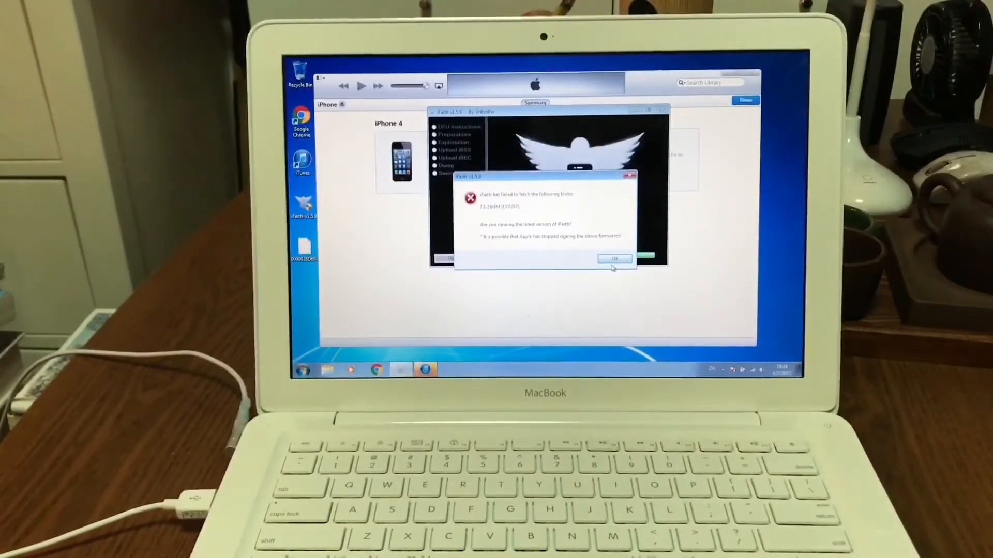
Step: Dismiss the fetch failure and dump-finished messages and accept the welcome notice again
left_click(614, 259)
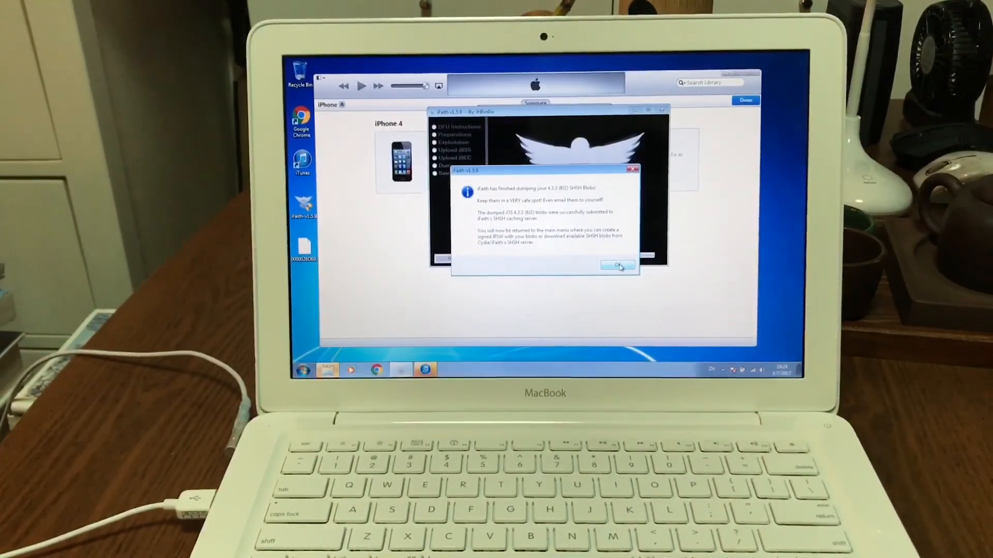
left_click(618, 265)
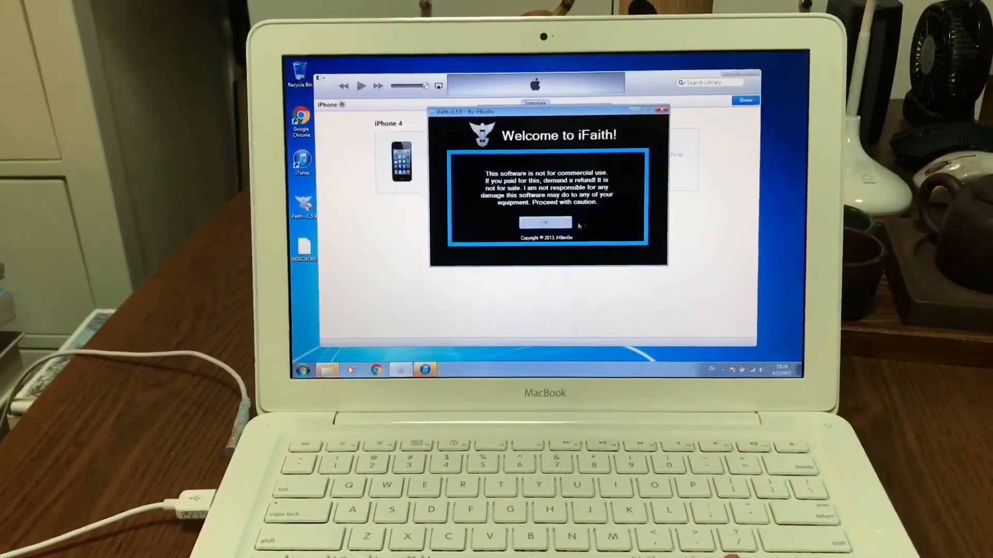
left_click(545, 223)
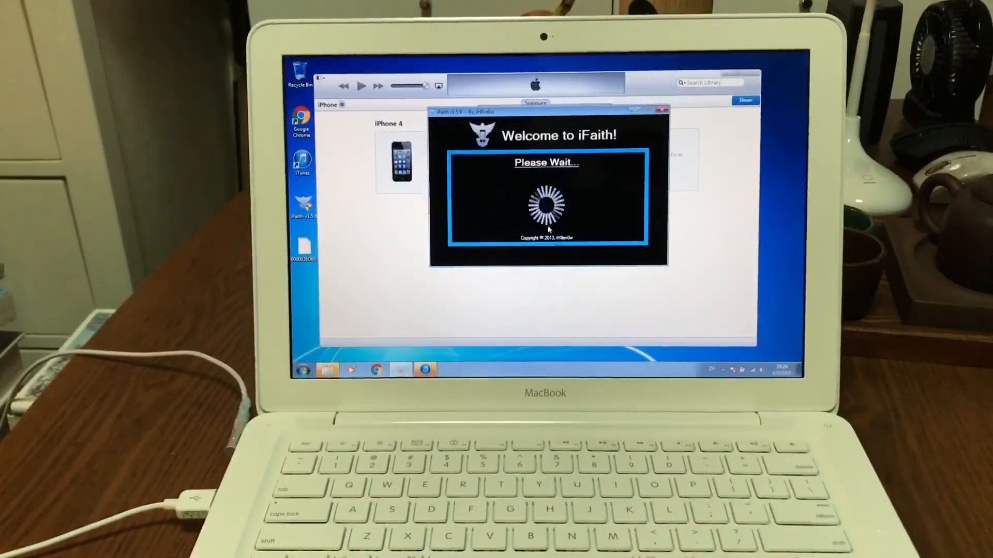